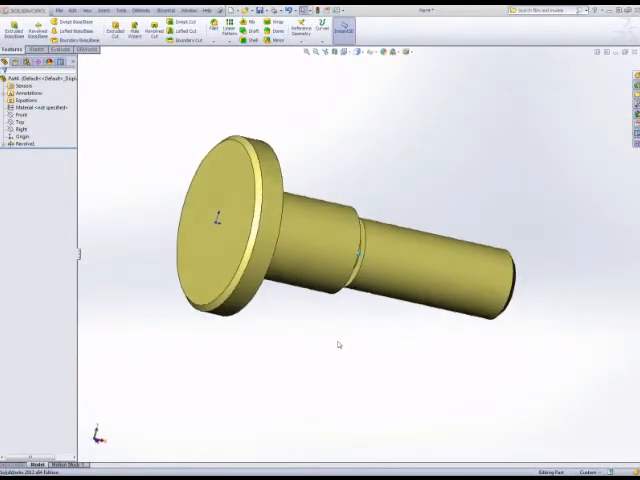
Orbit the pin so the flat end of its head faces the viewer.
{"action": "left_click_drag", "start_coordinate": [338, 344], "coordinate": [336, 330]}
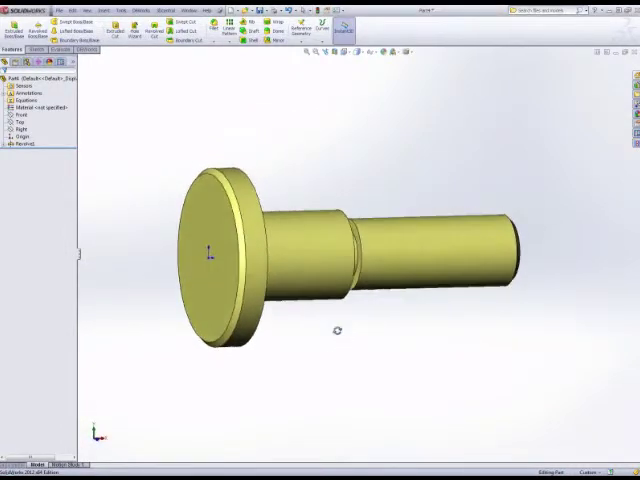
{"action": "left_click_drag", "start_coordinate": [336, 330], "coordinate": [368, 320]}
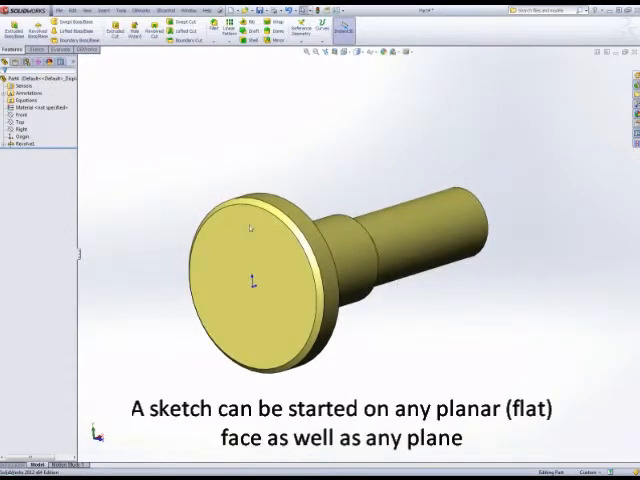
Begin a new sketch on the flat end face of the pin's flanged head.
{"action": "left_click", "coordinate": [252, 270]}
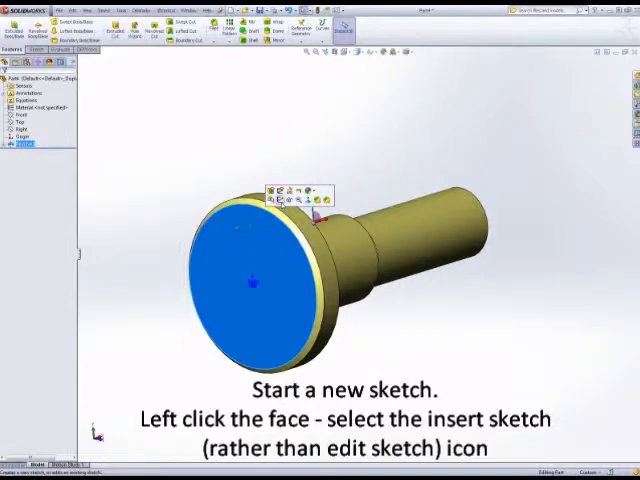
{"action": "left_click", "coordinate": [288, 192]}
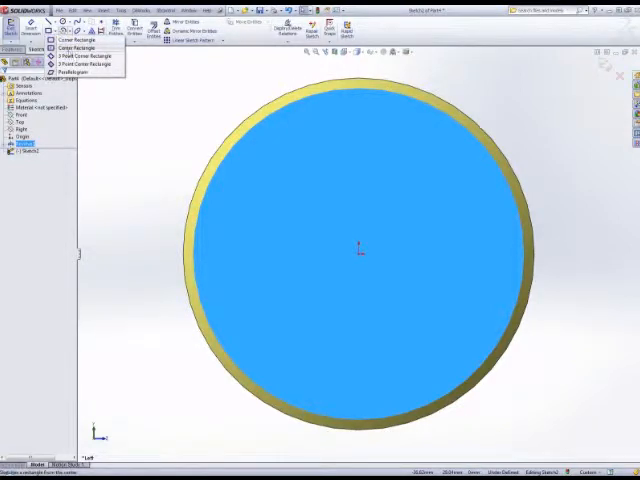
Draw a centre-point rectangle from the face centre spanning the head as the slot outline.
{"action": "left_click", "coordinate": [76, 48]}
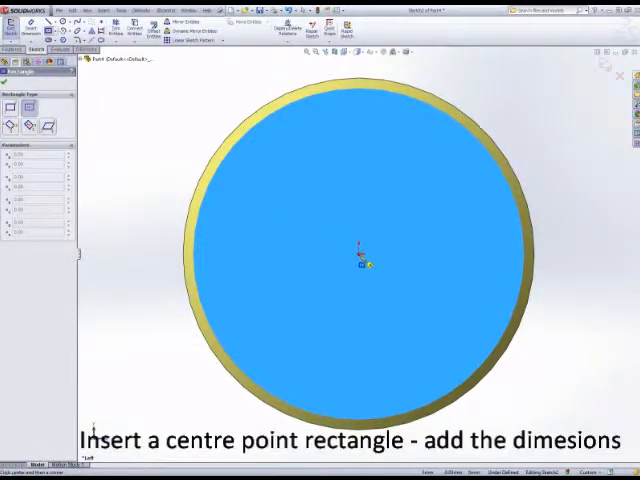
{"action": "left_click_drag", "start_coordinate": [358, 250], "coordinate": [584, 228]}
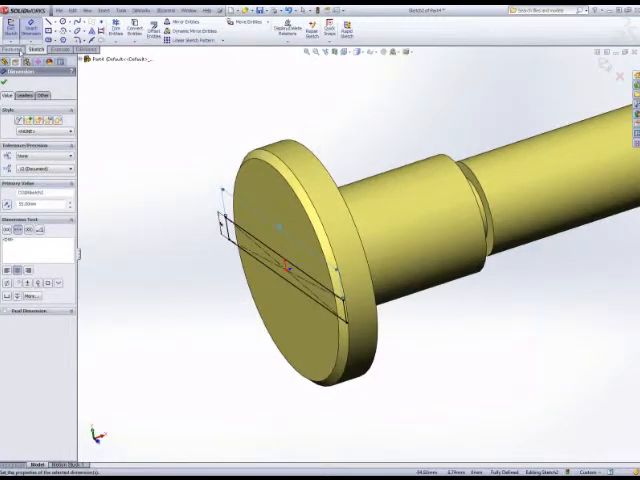
Confirm the extruded cut of the rectangle to form the screwdriver slot.
{"action": "left_click", "coordinate": [12, 48]}
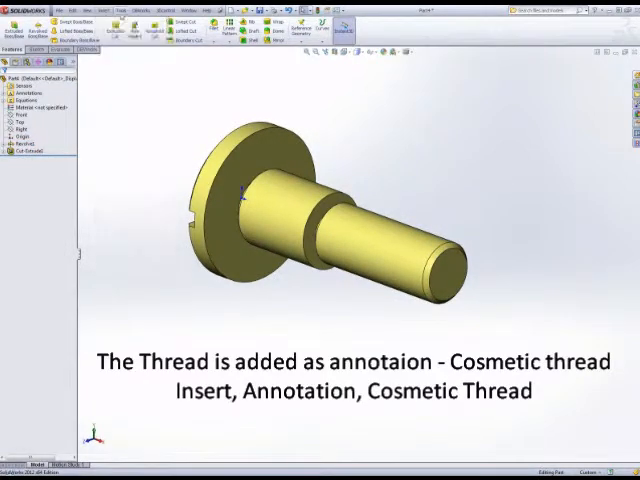
Start a Cosmetic Thread annotation from the Insert menu for the shaft.
{"action": "left_click", "coordinate": [98, 12]}
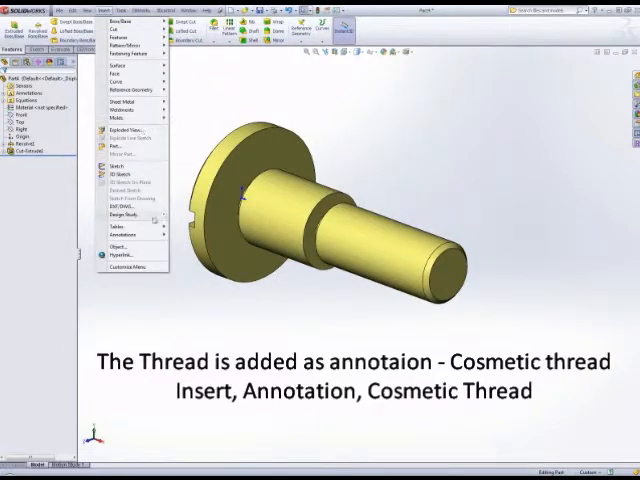
{"action": "left_click", "coordinate": [122, 234]}
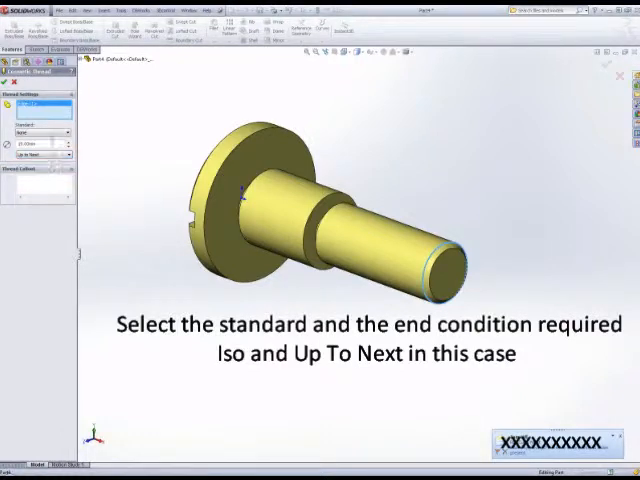
Apply the ISO Up To Next cosmetic thread, then edit the part material toward Plain Carbon Steel.
{"action": "left_click", "coordinate": [64, 132]}
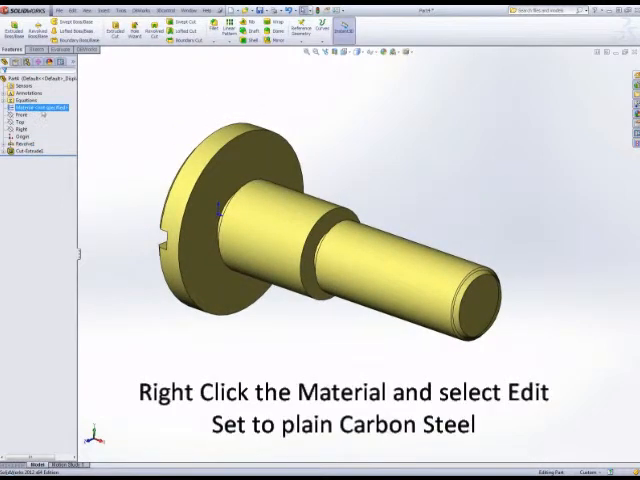
{"action": "right_click", "coordinate": [40, 108]}
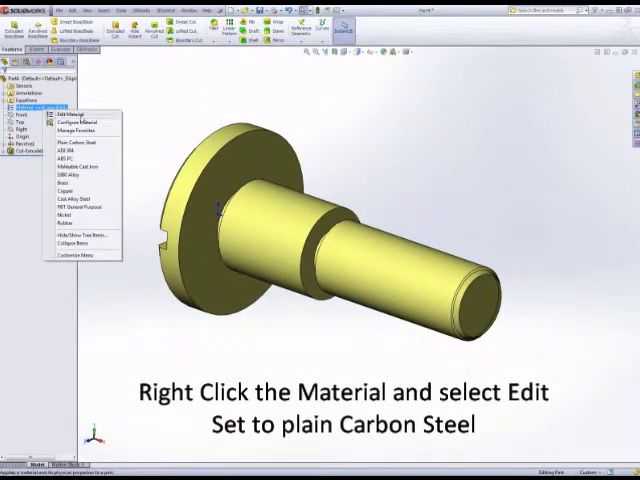